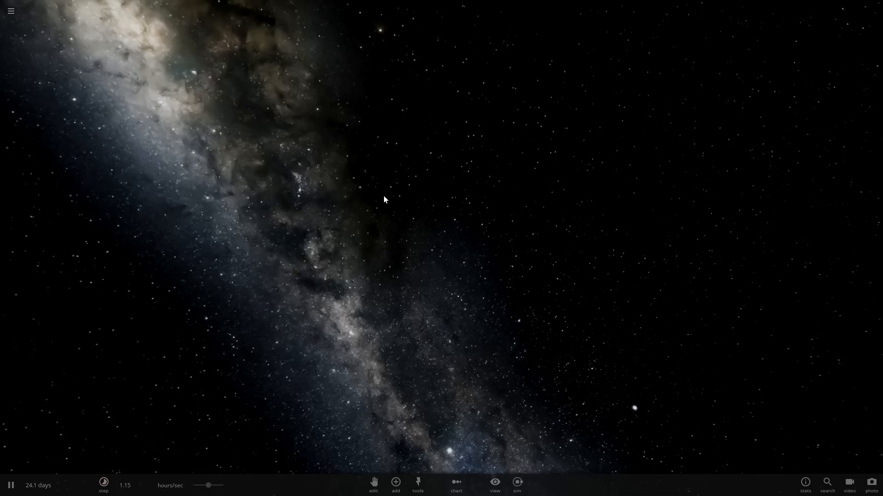
mouse_move(49, 155)
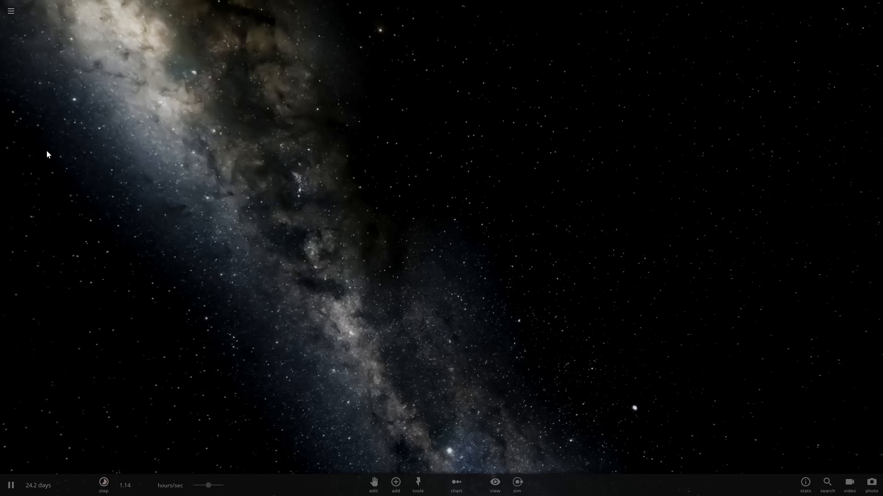
Step: Start a new empty simulation from the main menu
left_click(10, 10)
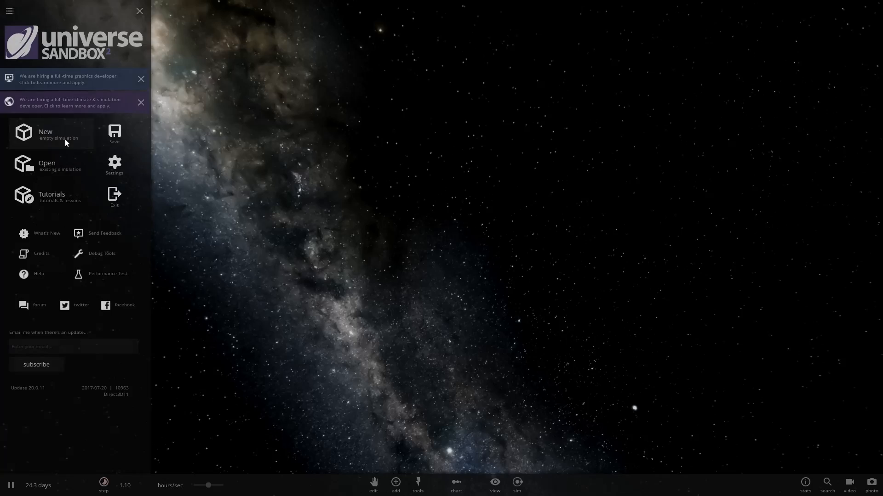
left_click(139, 10)
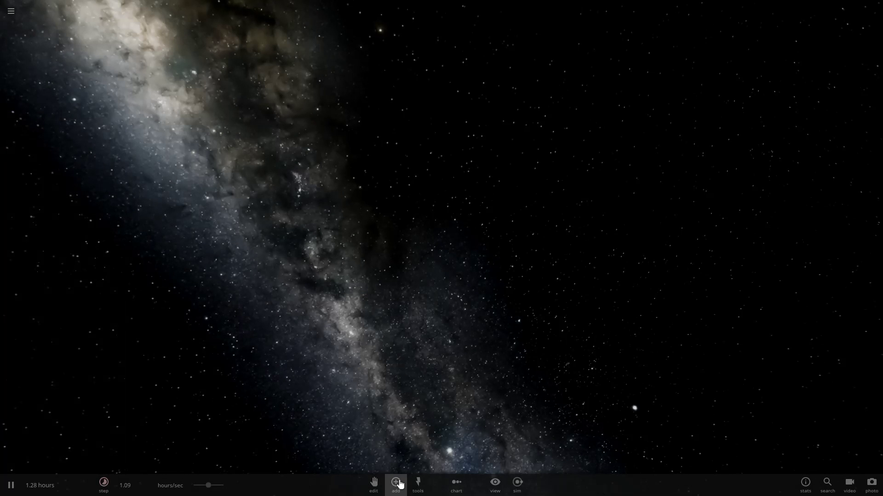
Step: Place Earth from the planets catalogue into the empty simulation
left_click(395, 484)
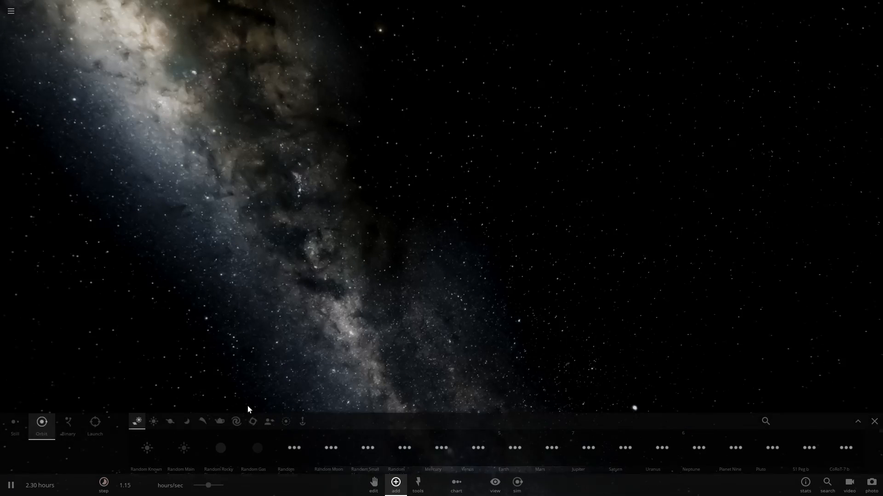
left_click(514, 444)
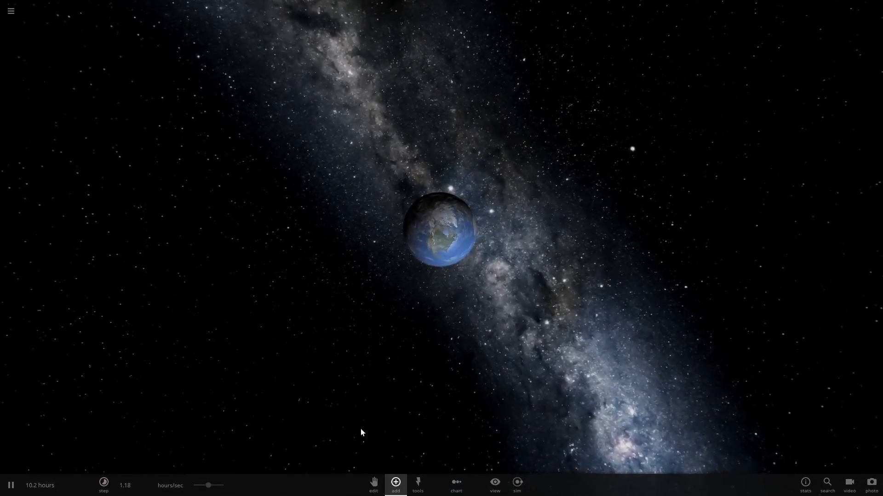
left_click(395, 486)
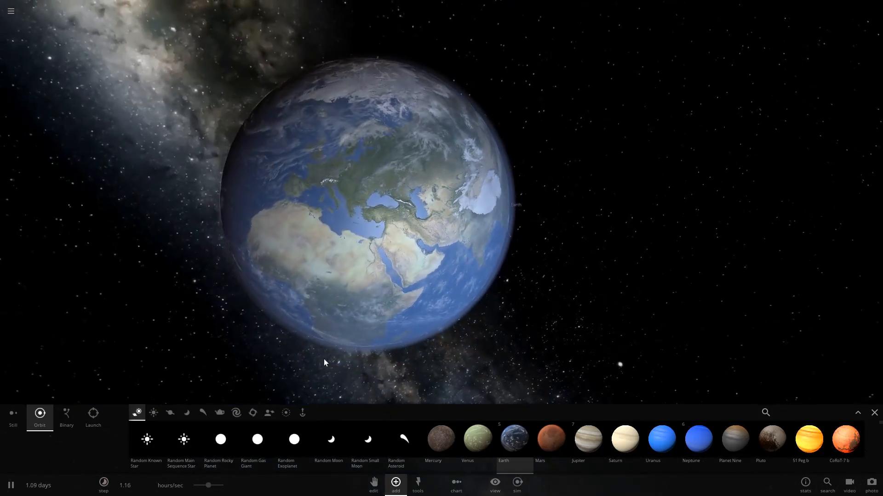
Step: Slow the simulation near Earth and show the asteroids and comets catalogue
scroll("up", 3)
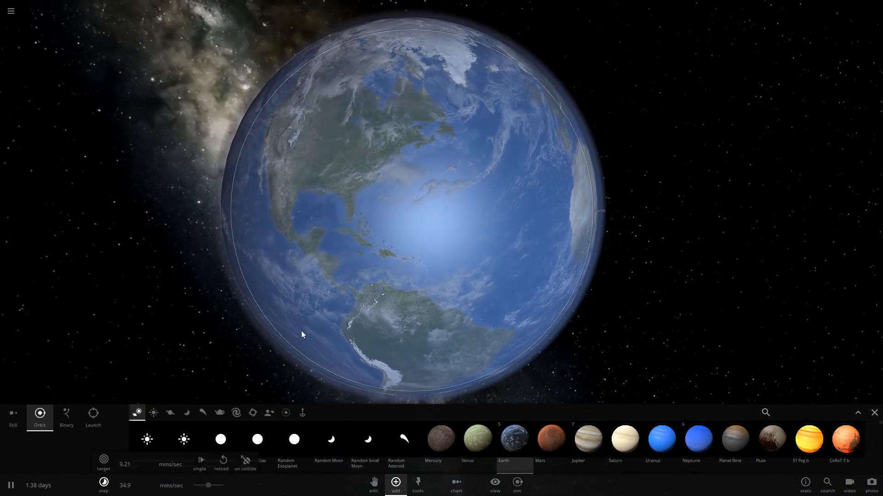
left_click(285, 412)
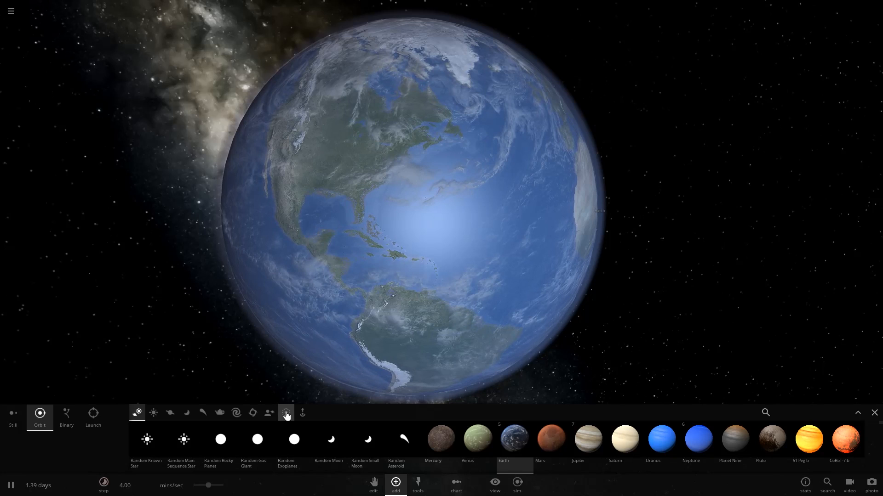
left_click(10, 485)
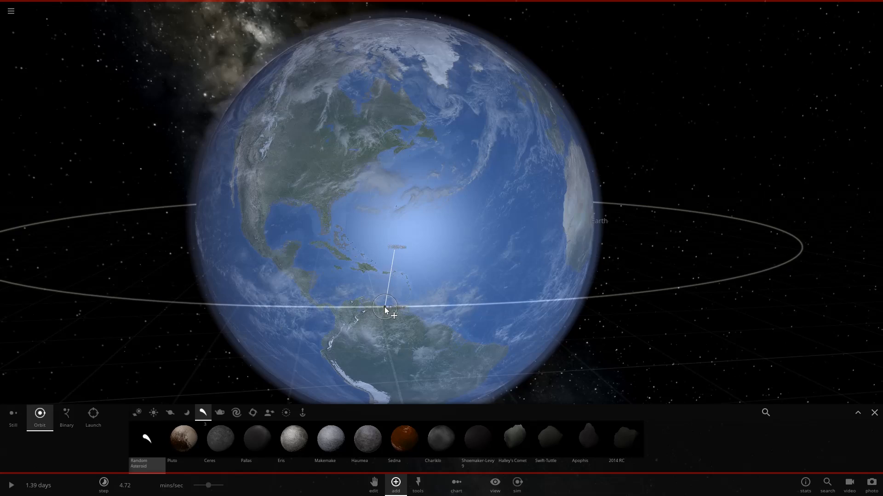
scroll("up", 3)
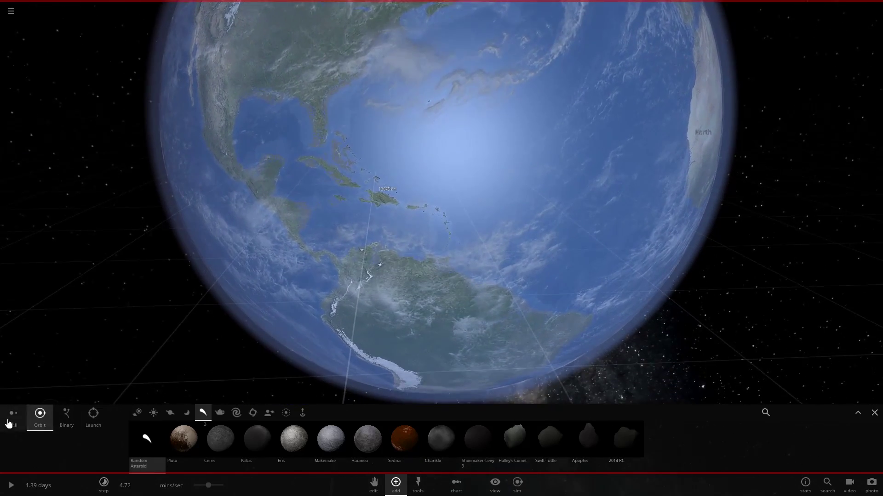
Step: Switch to Still placement so the new asteroid Cinascur has no initial motion
left_click(12, 417)
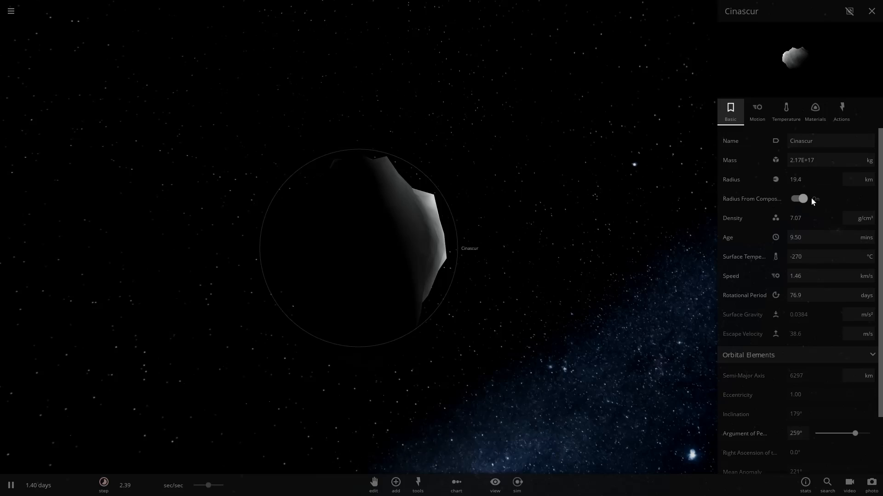
left_click(799, 198)
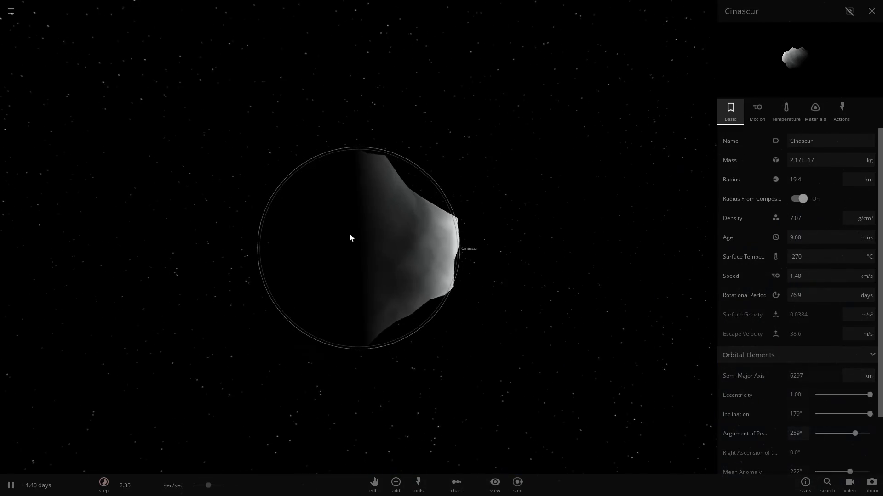
scroll("down", 3)
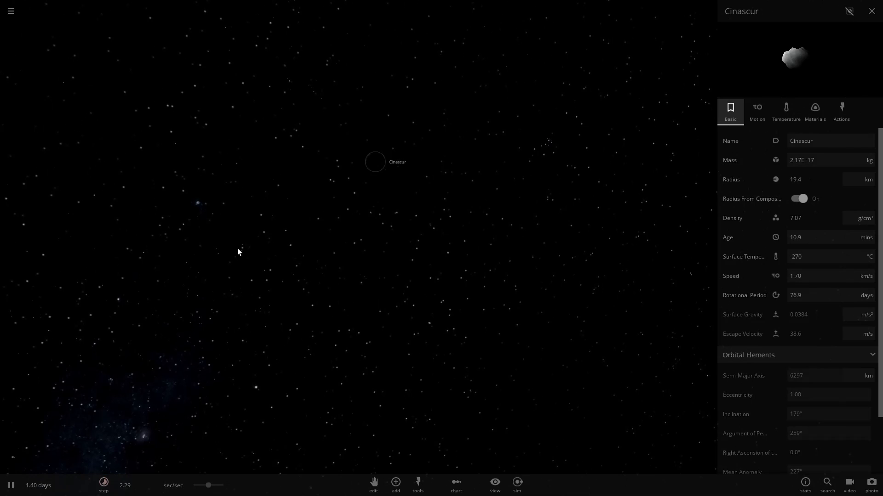
Step: Place the asteroid 2014 RC in space a short distance from Cinascur
left_click(395, 484)
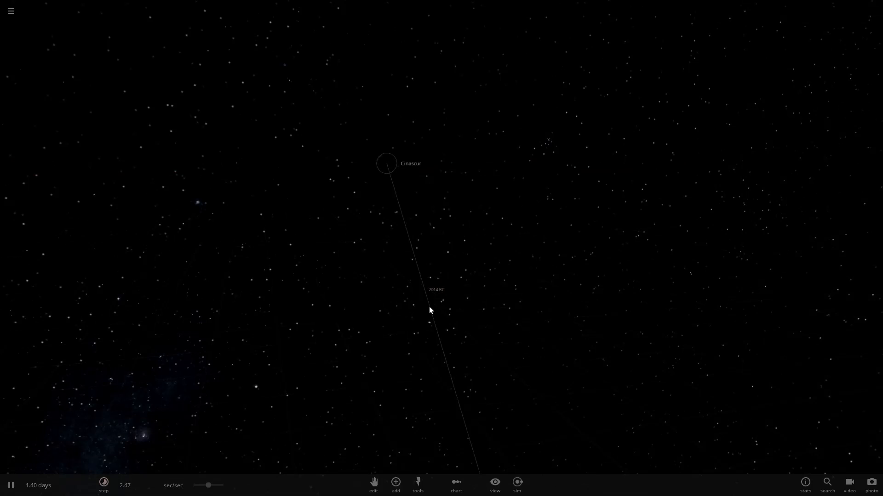
left_click(429, 290)
type("N")
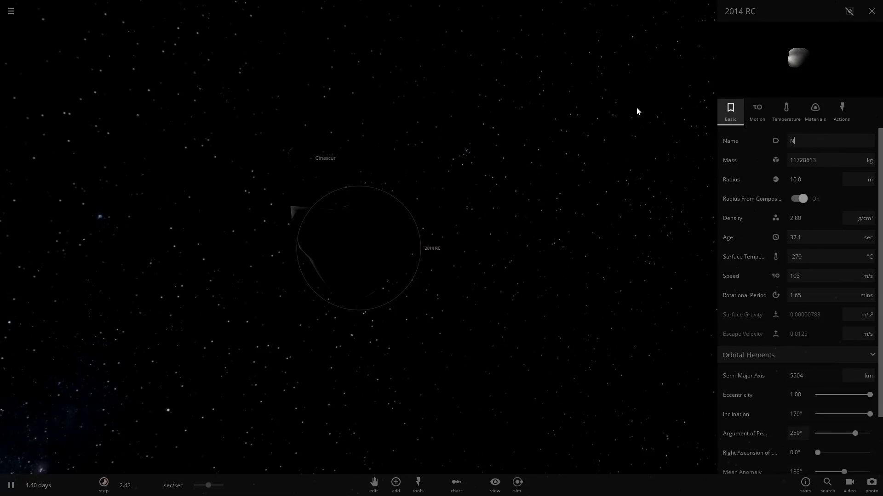
Step: Rename the 2014 RC asteroid to Nuke
type("uke")
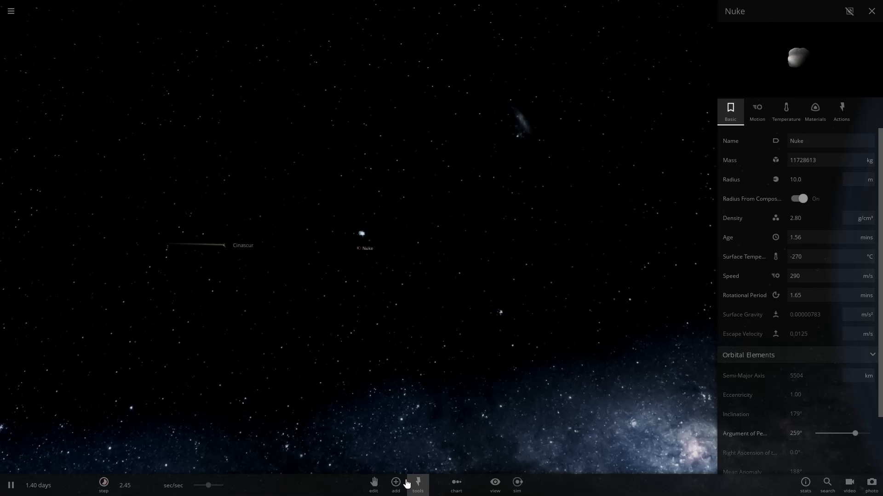
Step: Aim Nuke's velocity toward Cinascur and show its Motion properties at 1 km/s
left_click(373, 486)
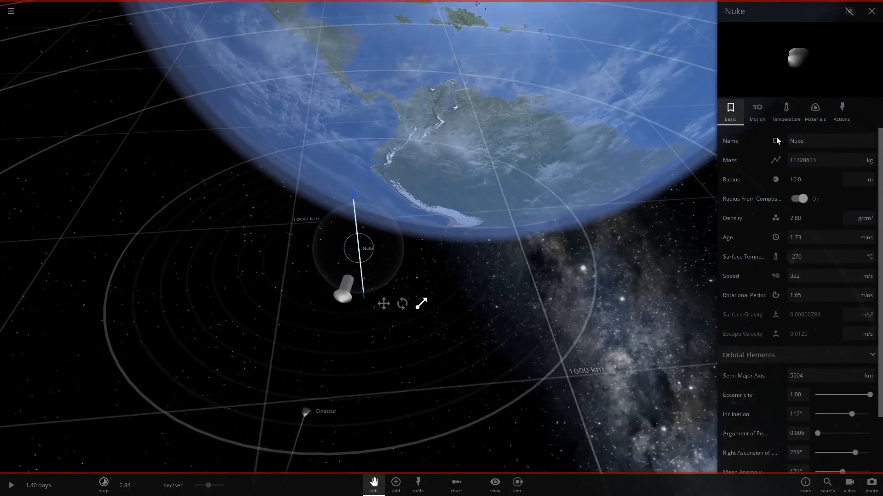
left_click(756, 111)
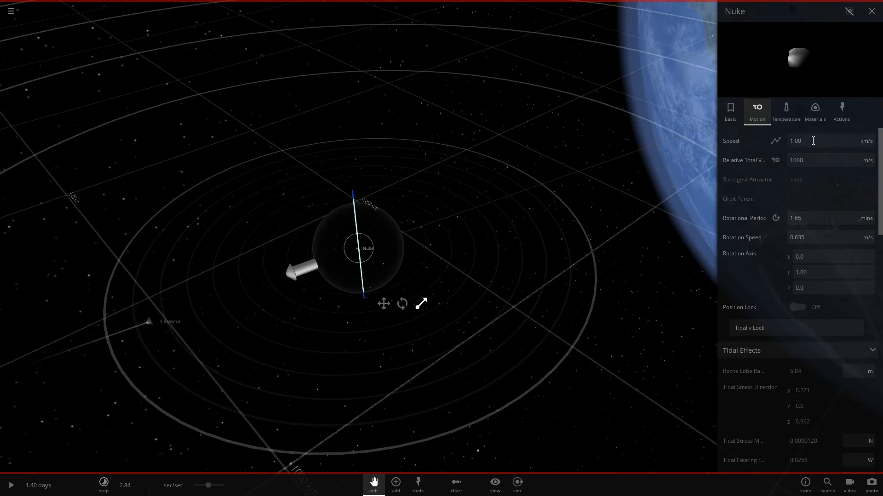
Step: Raise Nuke's speed to 5 km/s
left_click(814, 128)
type("5")
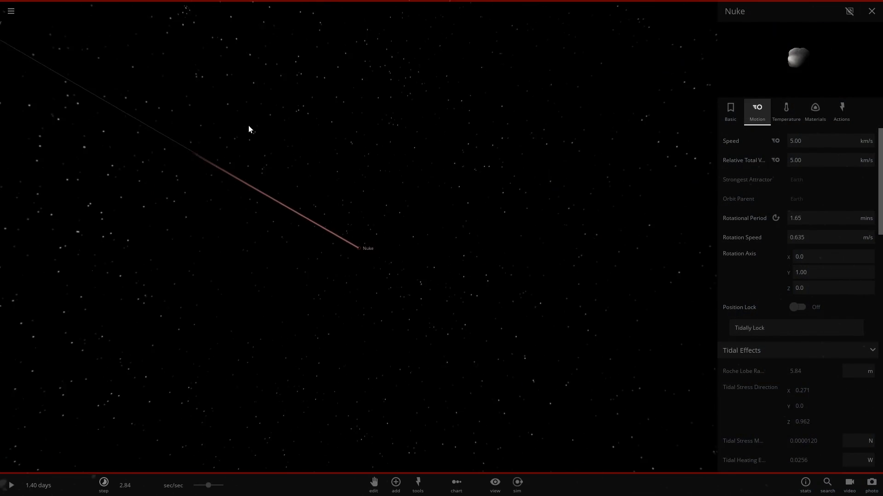
Step: Focus the view on Cinascur nearing Earth, then show Earth's motion properties
left_click(10, 485)
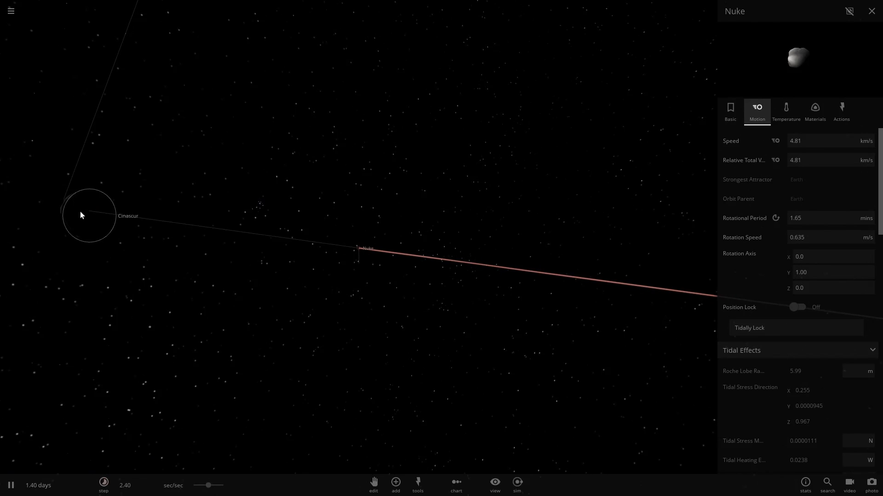
left_click(89, 215)
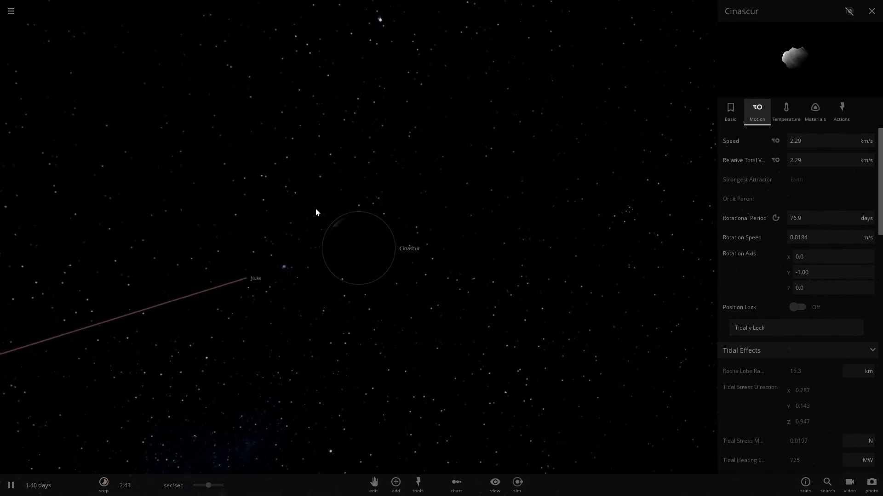
left_click(416, 486)
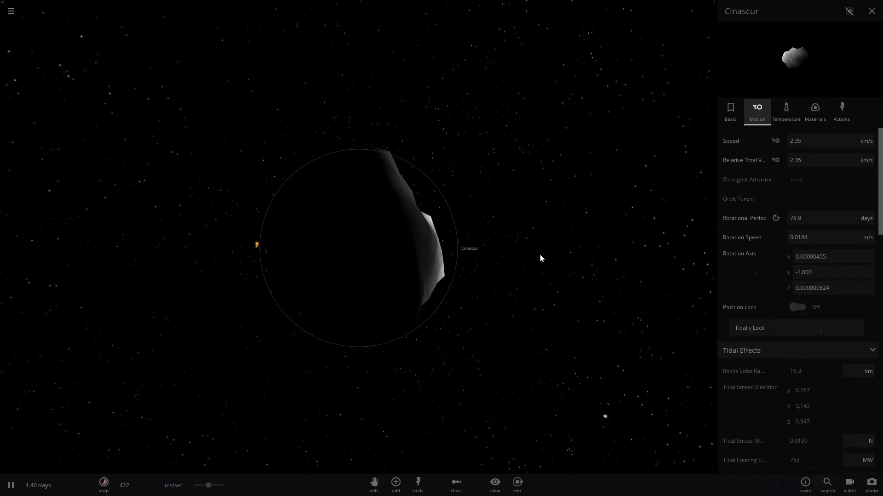
left_click(104, 485)
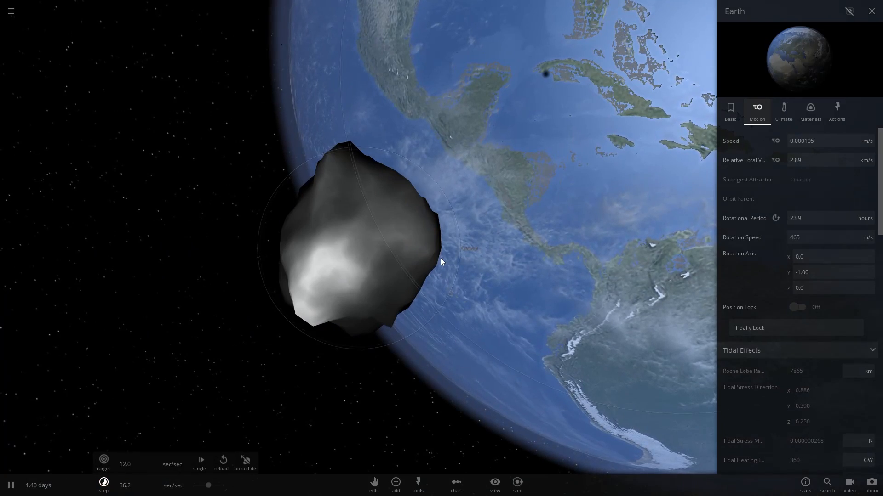
left_click(395, 484)
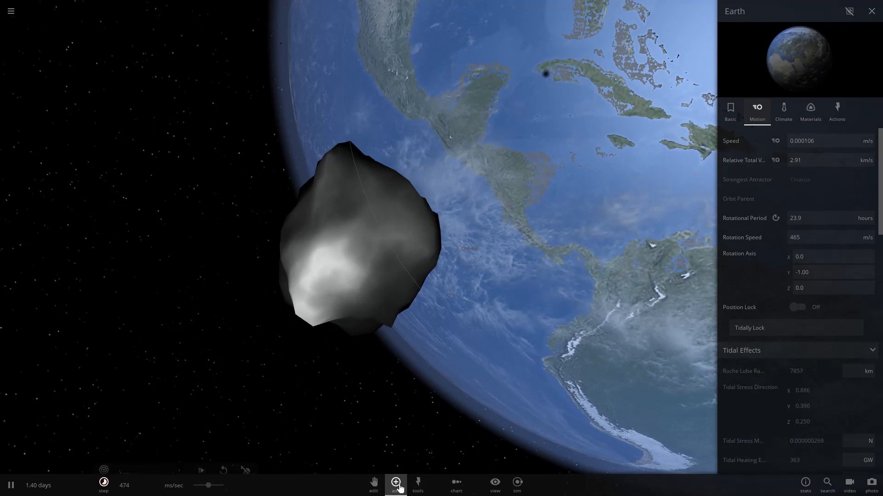
Step: Pause, select the 2014 RC asteroid and show its Motion properties for editing
left_click(395, 484)
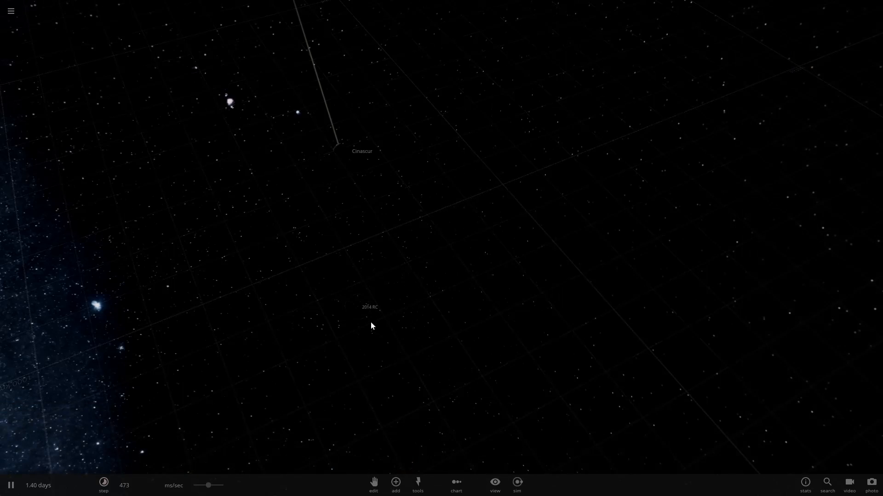
left_click(370, 307)
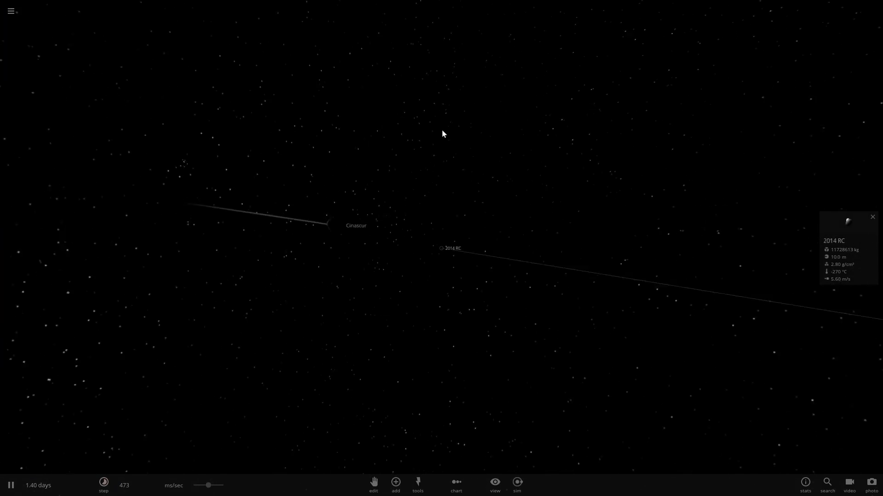
left_click(10, 483)
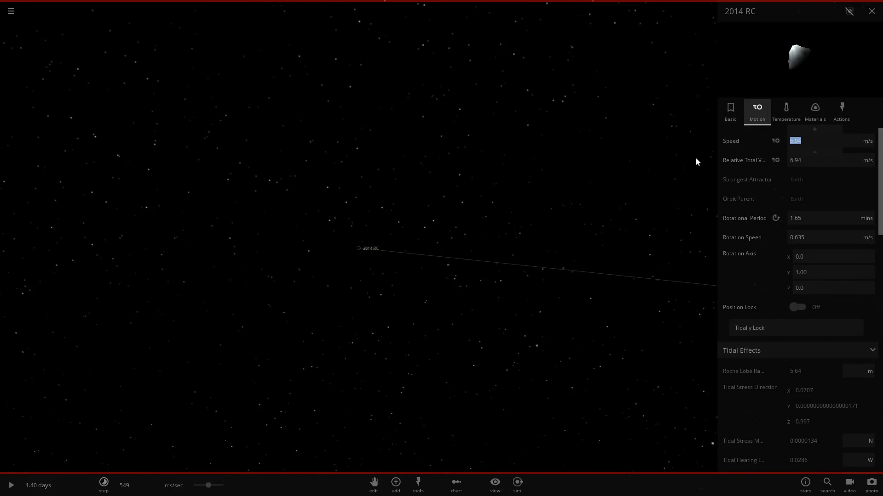
mouse_move(729, 110)
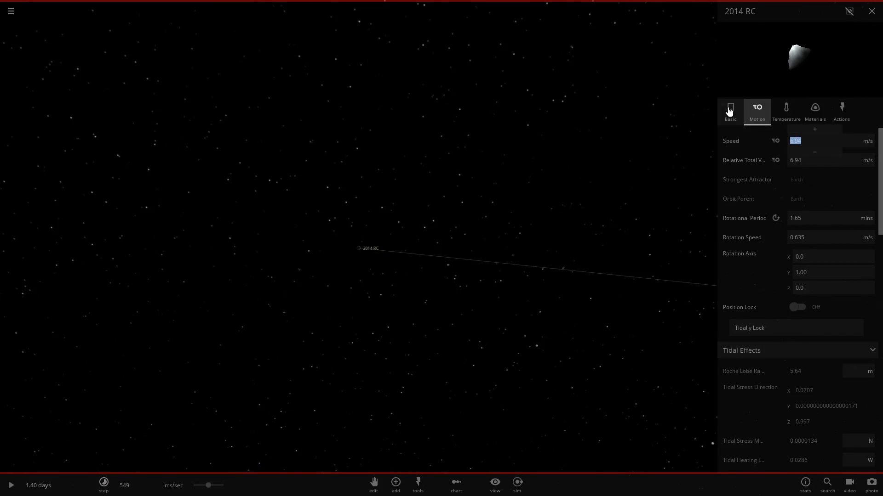
Step: Rename the asteroid 2014 RC to Nuke in its Basic properties
left_click(729, 111)
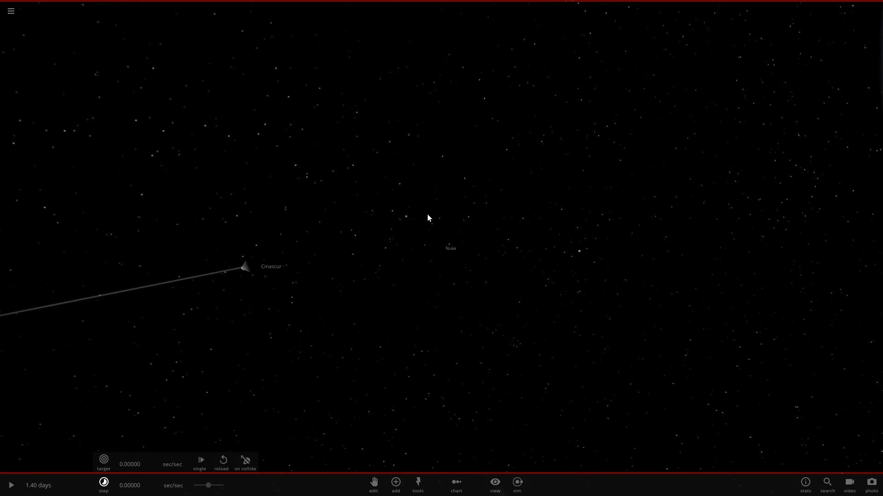
Step: Aim Nuke at Cinascur at 2998 km/s and start the simulation
left_click(10, 485)
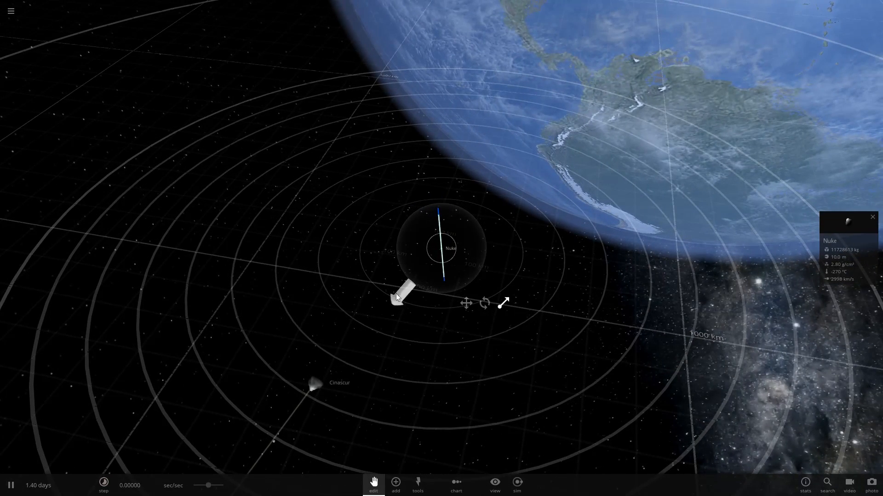
left_click(847, 216)
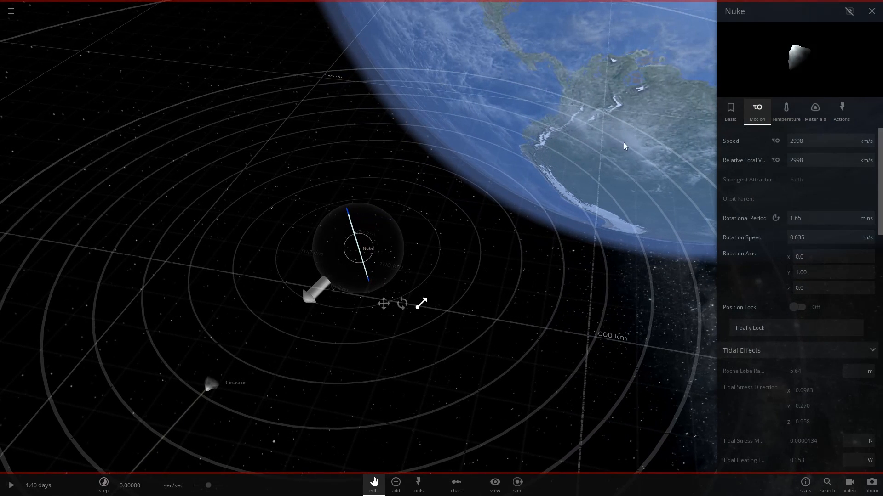
left_click(10, 485)
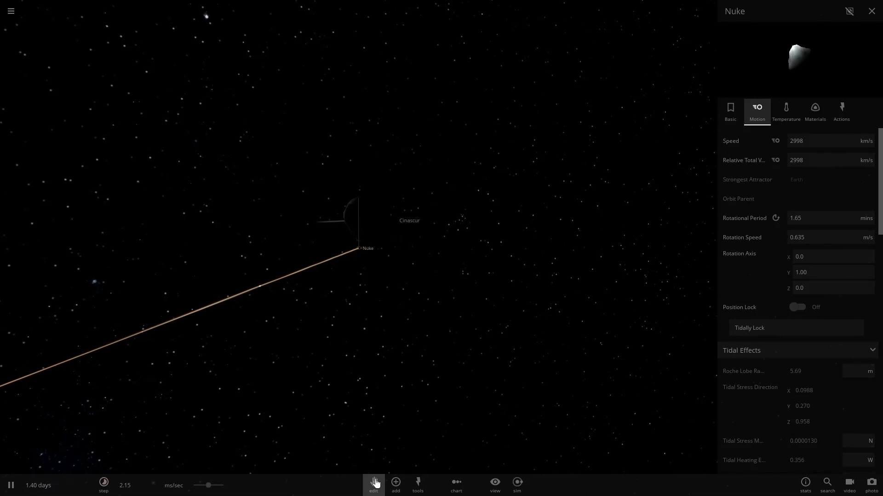
Step: Follow Earth as the impact leaves a glowing red crater, showing its motion properties
left_click(373, 483)
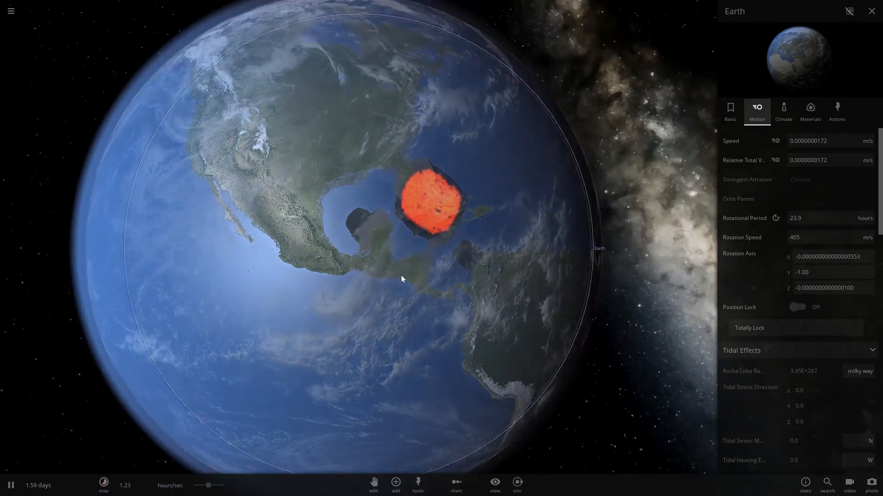
Step: Start a new empty simulation from the main menu, clearing Earth
scroll("down", 3)
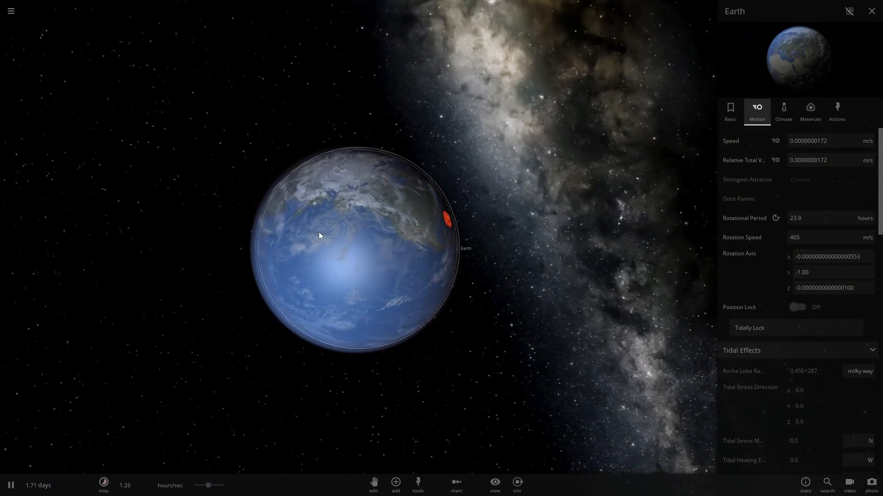
left_click(10, 11)
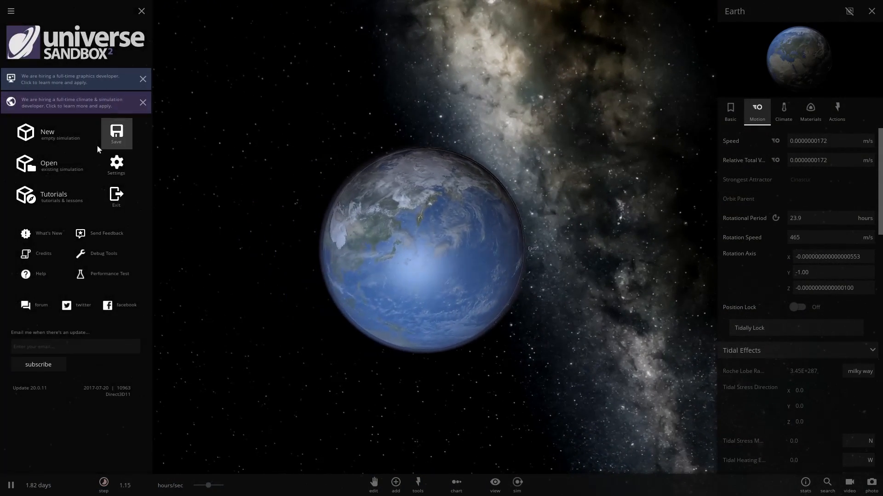
left_click(49, 165)
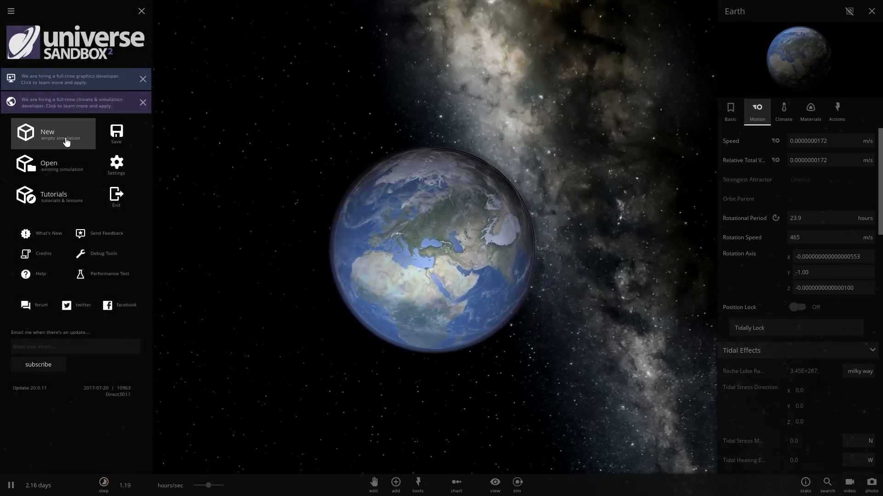
left_click(52, 134)
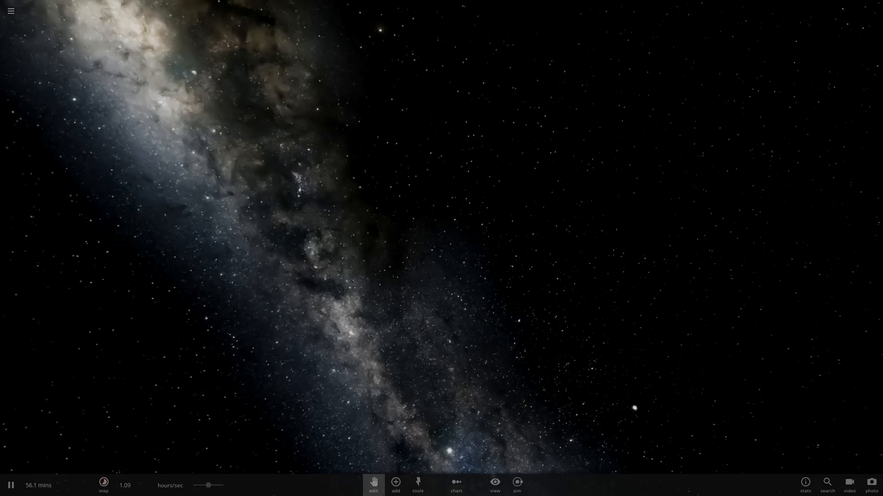
Step: Add Earth and the comet Shoemaker-Levy 9, then show the comet's Actions
left_click(395, 483)
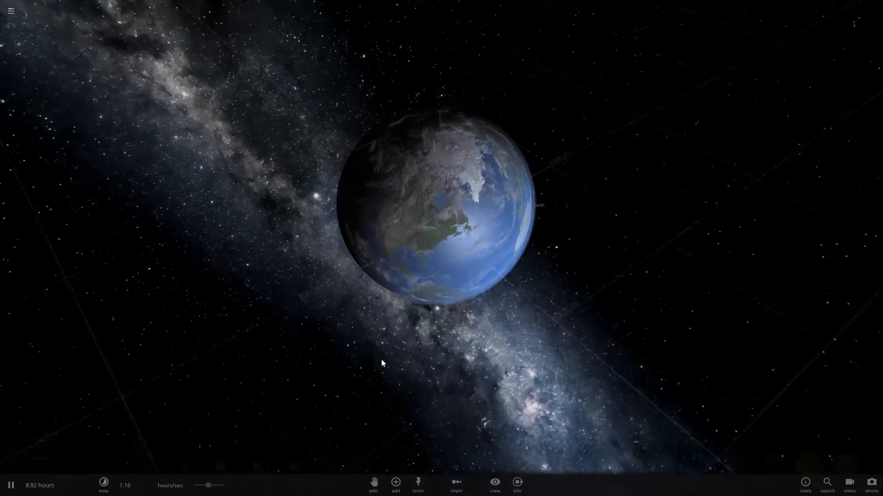
left_click(395, 483)
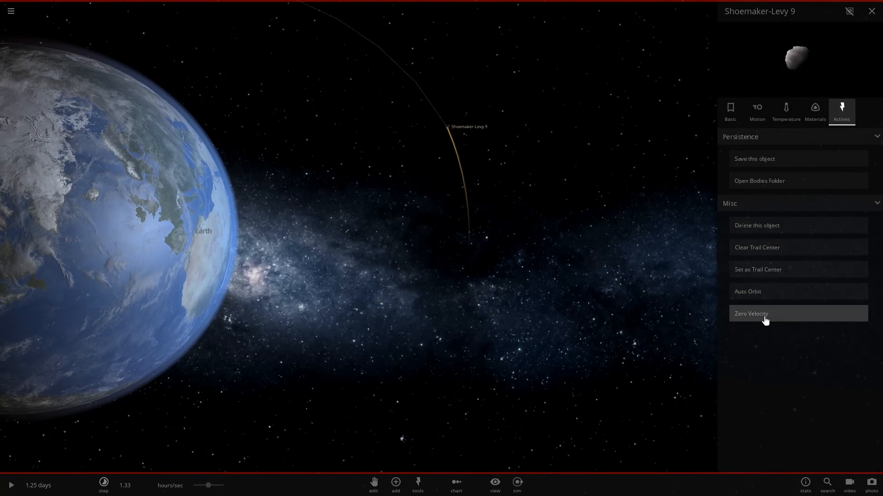
Step: Zero Shoemaker-Levy 9's velocity and set its radius to 100 km
left_click(765, 314)
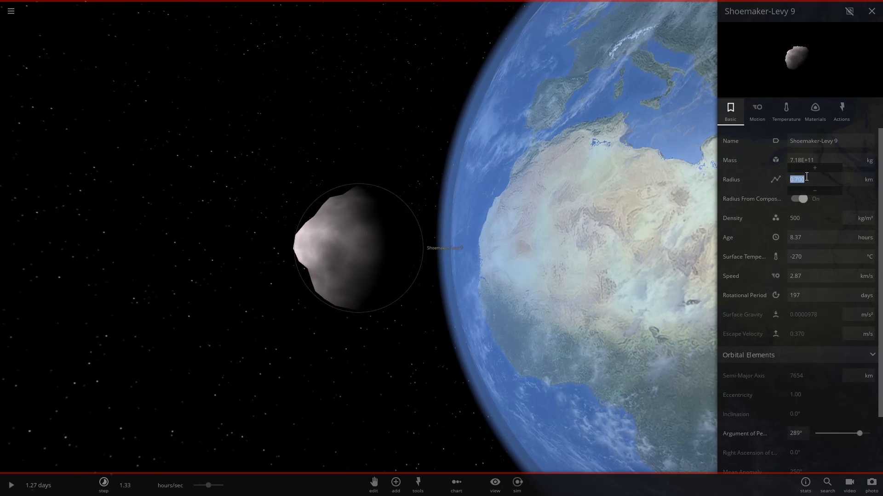
type("100")
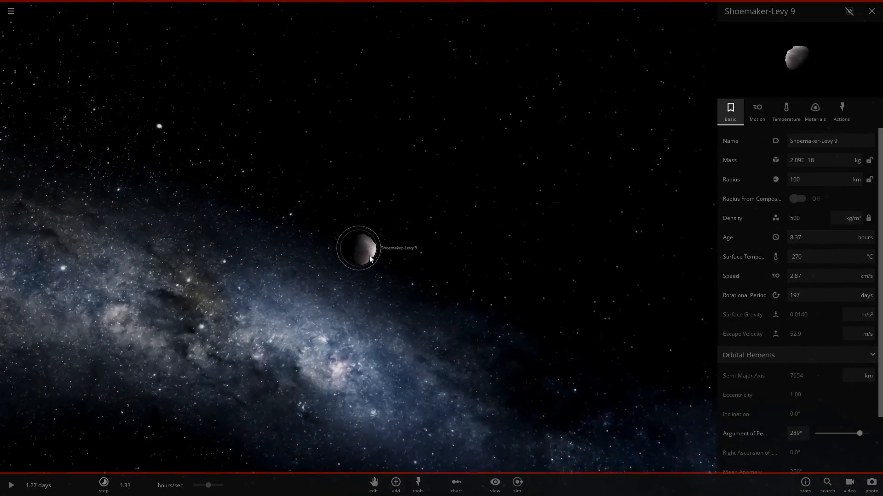
left_click(396, 485)
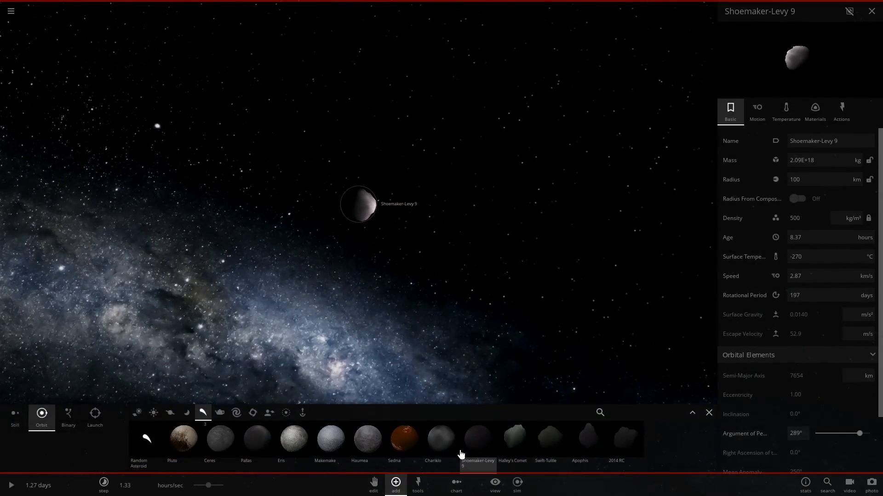
Step: Place Shoemaker-Levy 9 in Still mode right beside Chariklo near Earth
left_click(432, 442)
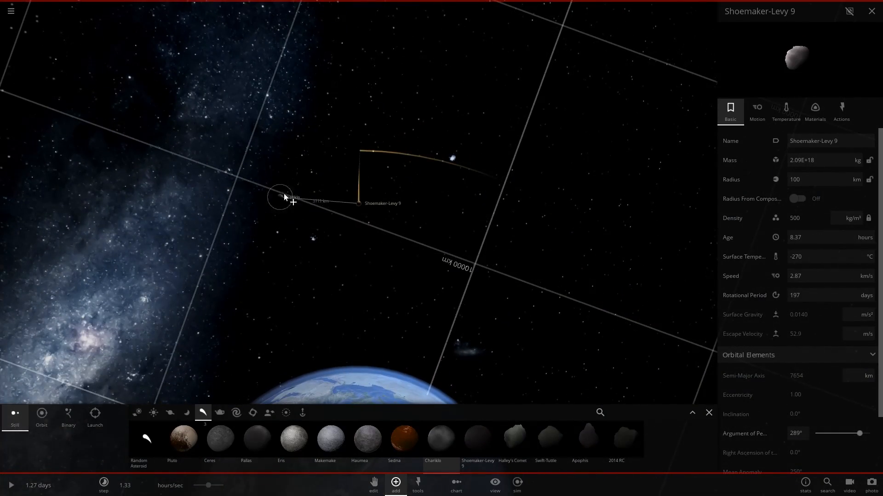
left_click_drag(285, 197, 306, 123)
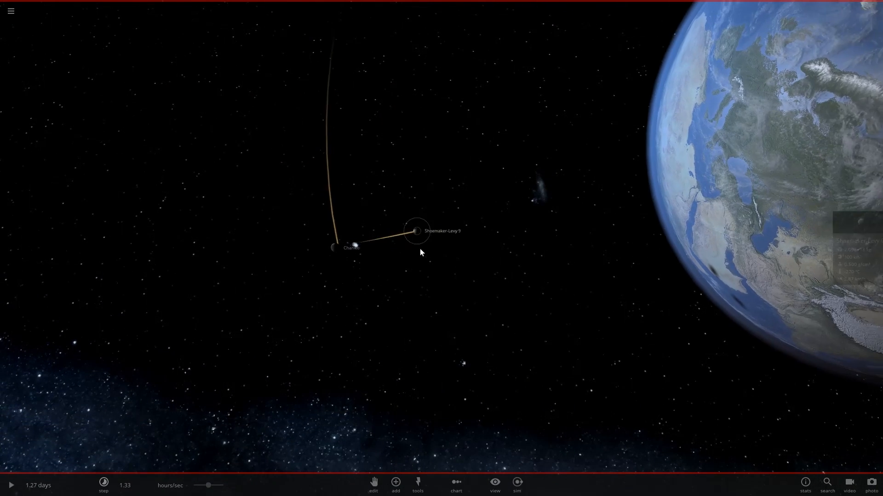
Step: View Chariklo's actions, then switch to Shoemaker-Levy 9's Actions
left_click(333, 248)
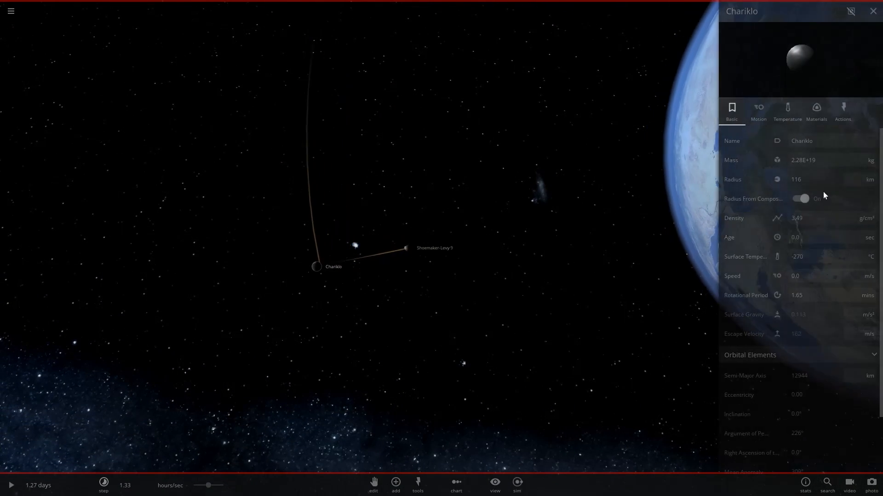
left_click(840, 111)
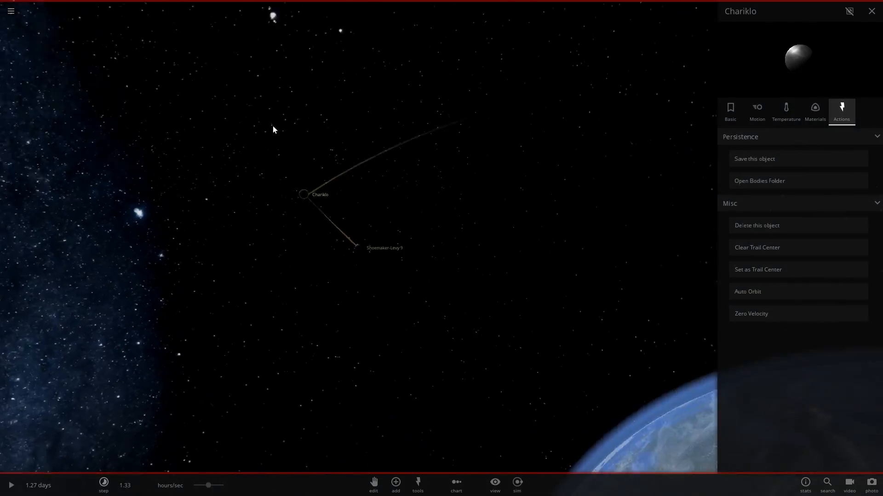
left_click(355, 246)
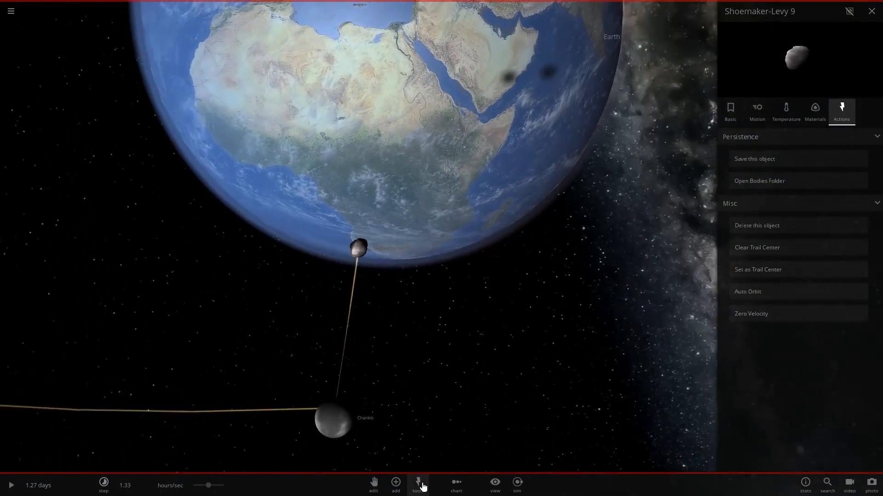
Step: Set Shoemaker-Levy 9's speed toward Chariklo to 0.01 lightspeed via the Edit tool
left_click(373, 486)
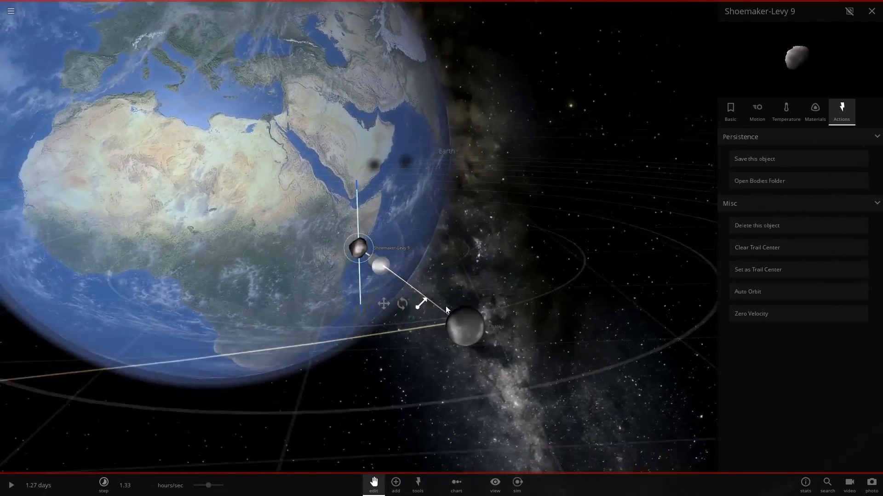
left_click(756, 110)
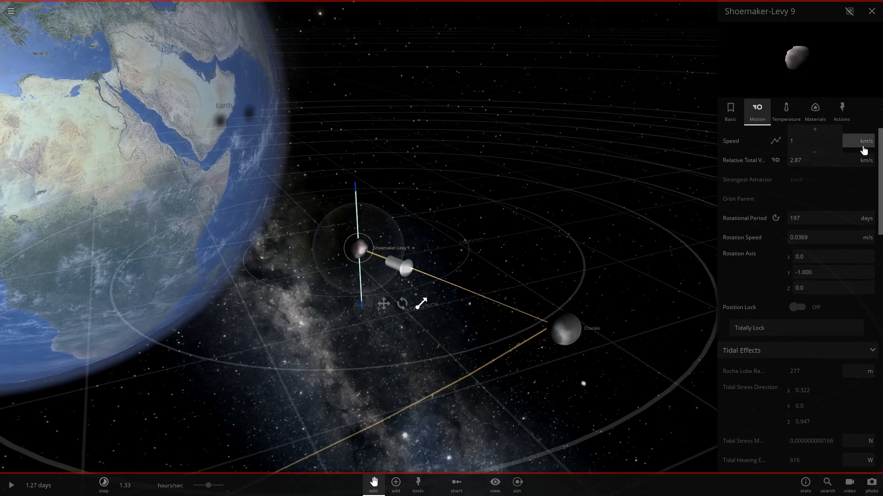
left_click(862, 141)
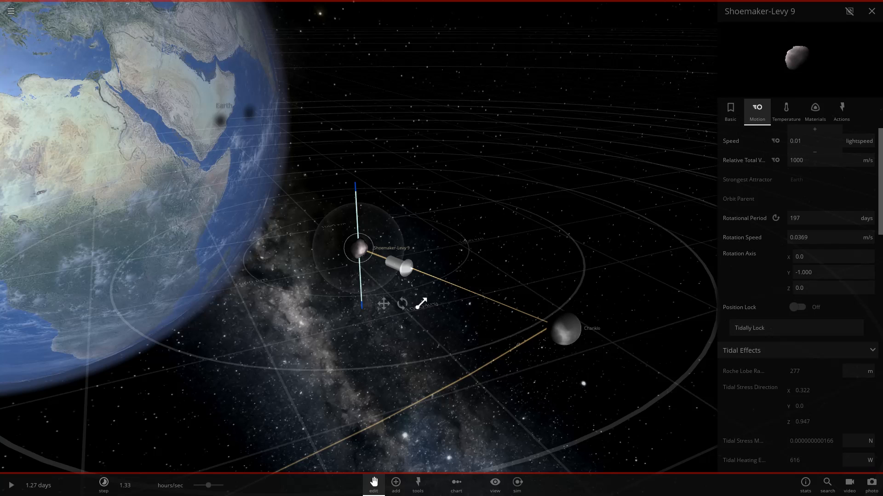
left_click(871, 11)
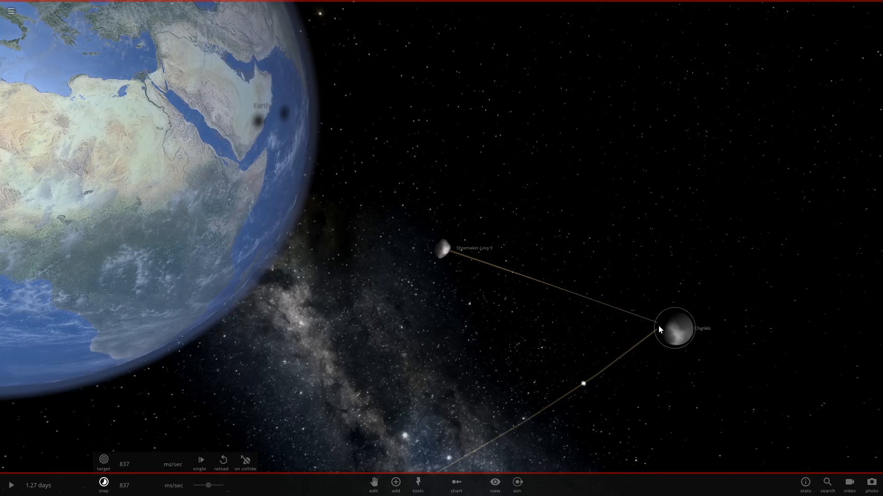
Step: Run the simulation so Shoemaker-Levy 9 smashes Chariklo into glowing fragments away from Earth
left_click(10, 483)
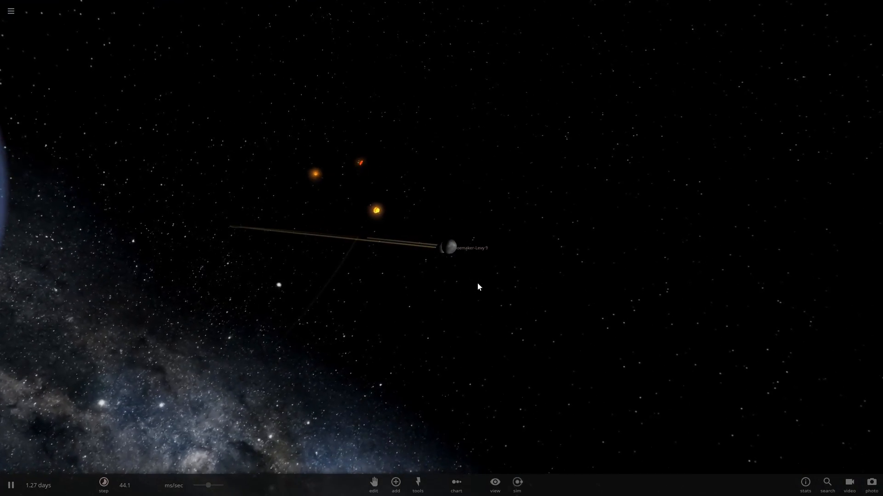
left_click(103, 482)
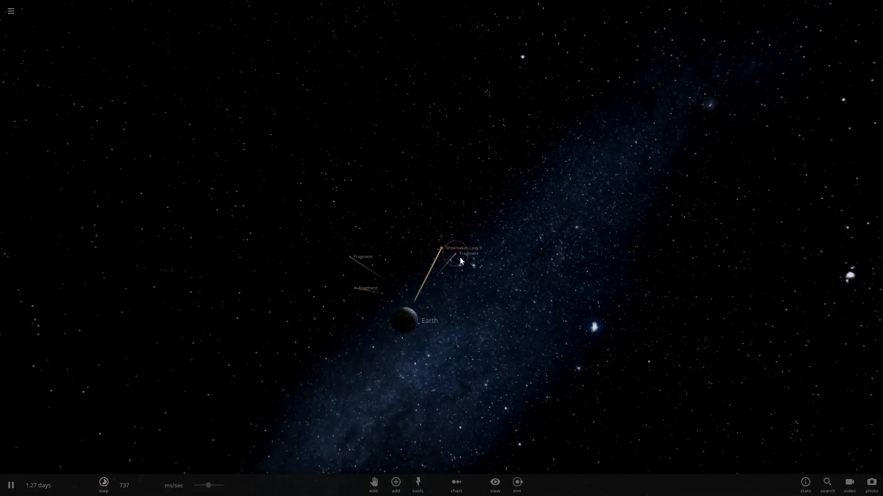
Step: Check a fragment, focus on Earth to confirm it survived, and speed time up to years per second
left_click(460, 254)
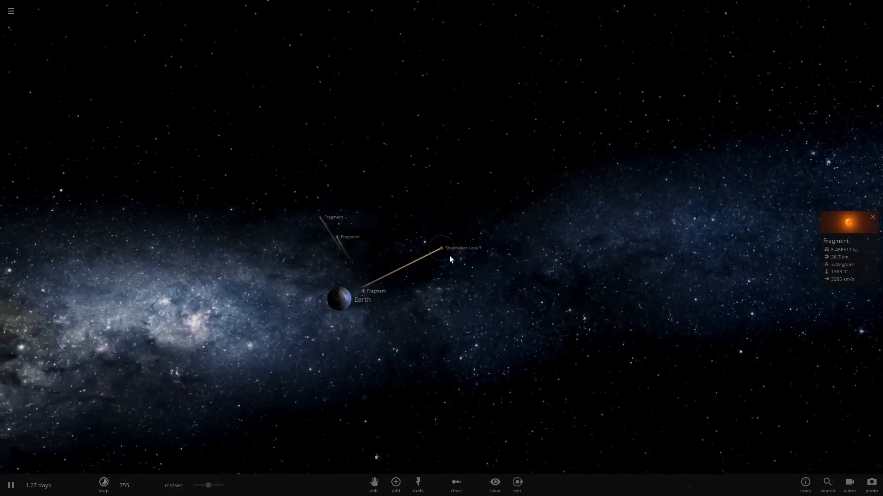
left_click(440, 248)
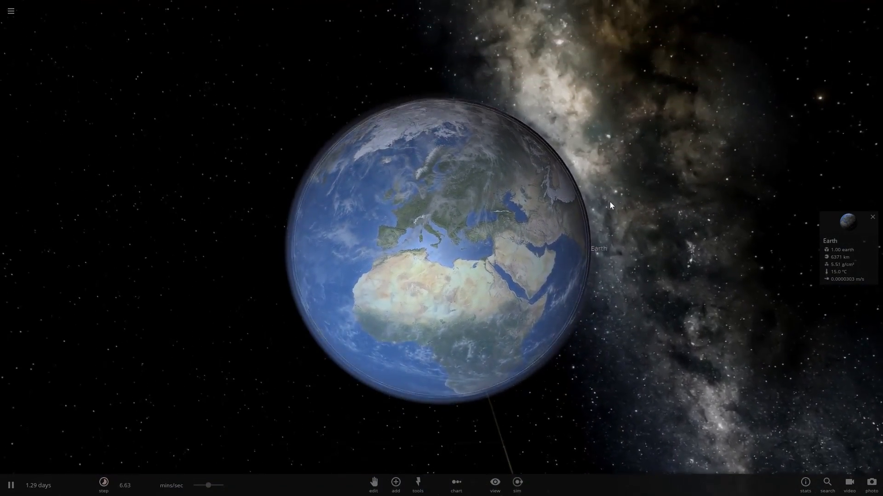
scroll("down", 3)
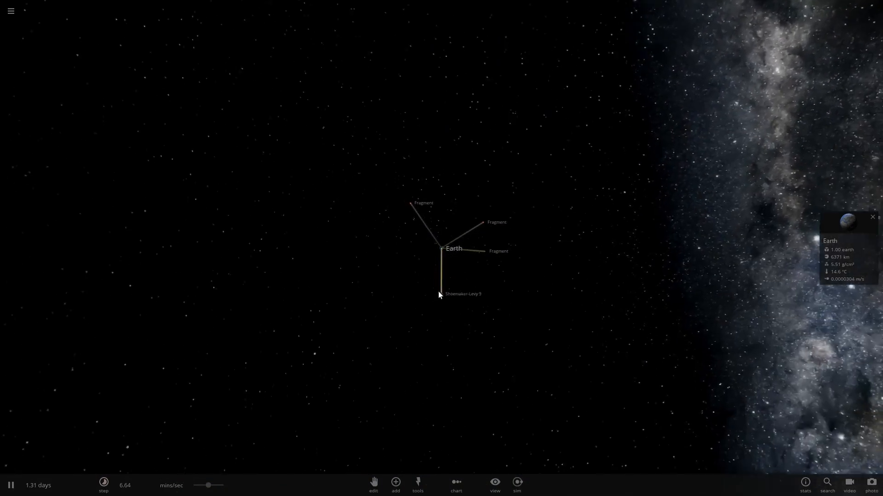
left_click(440, 350)
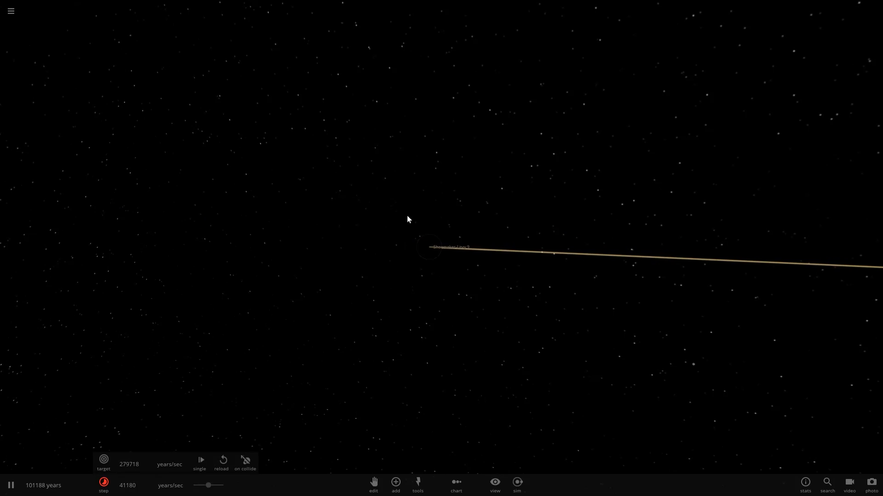
Step: Check Shoemaker-Levy 9, then view Chariklo's Motion details showing it fleeing at 2997 km/s
left_click(442, 247)
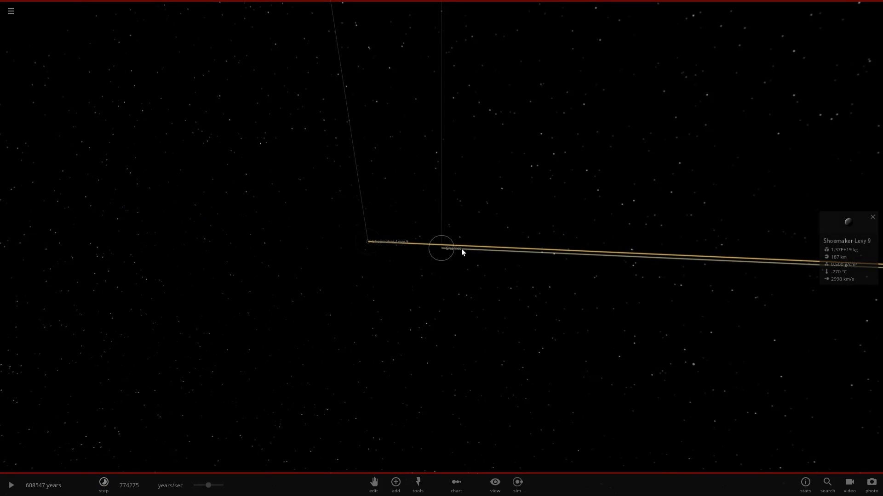
left_click(10, 485)
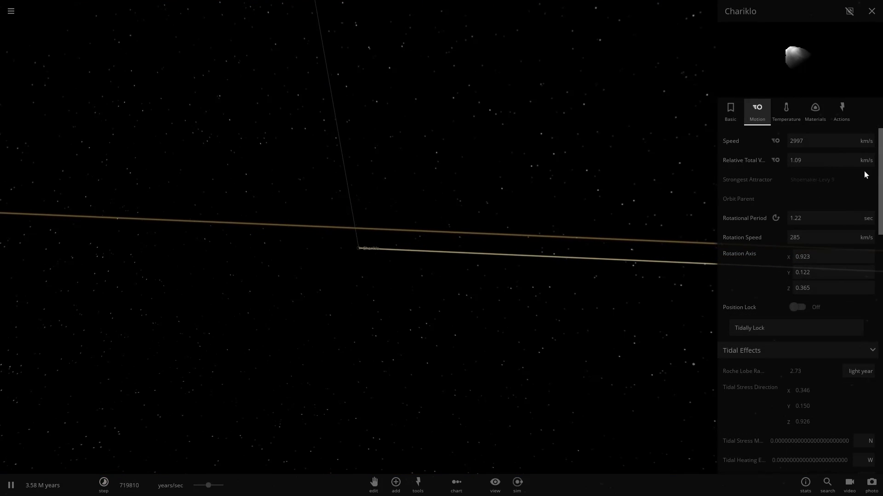
left_click(103, 485)
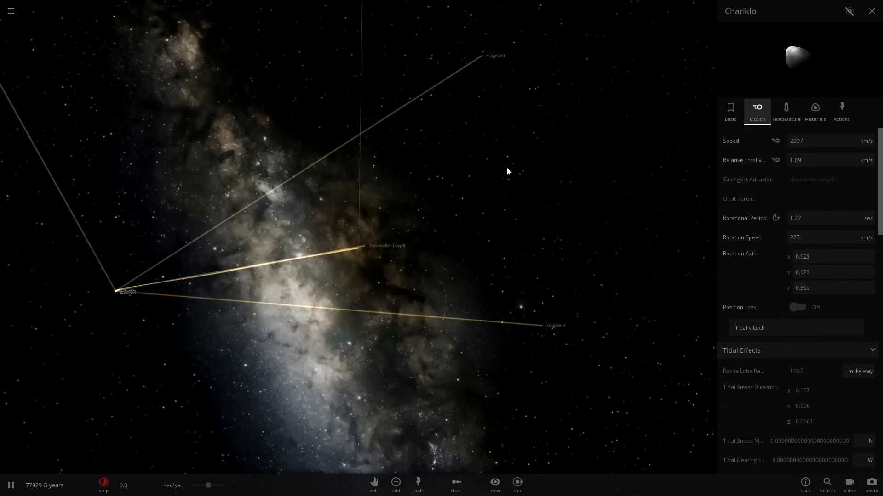
mouse_move(581, 145)
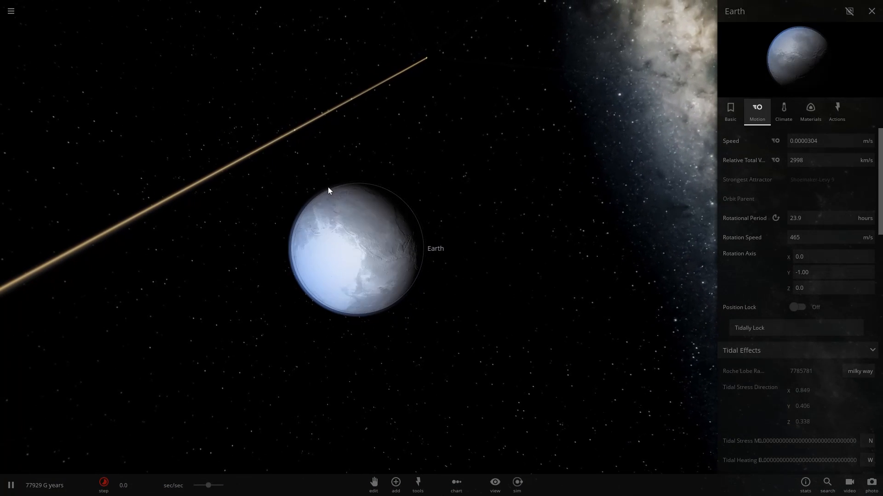
mouse_move(574, 316)
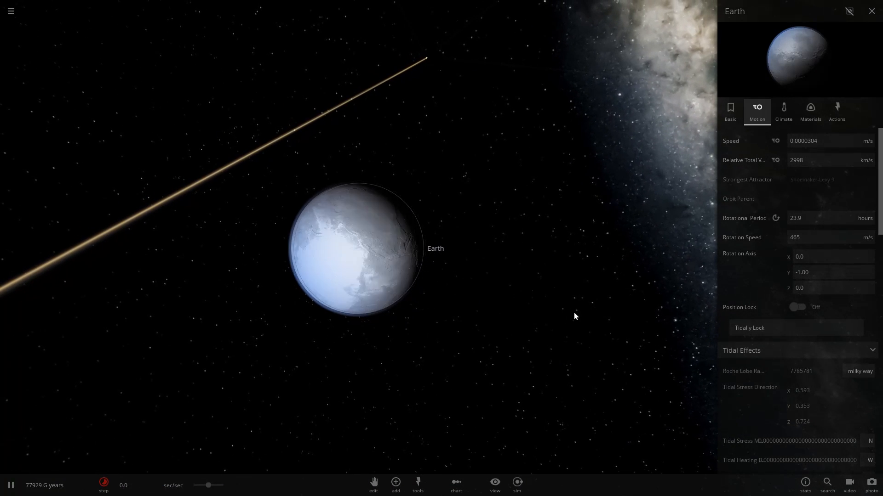